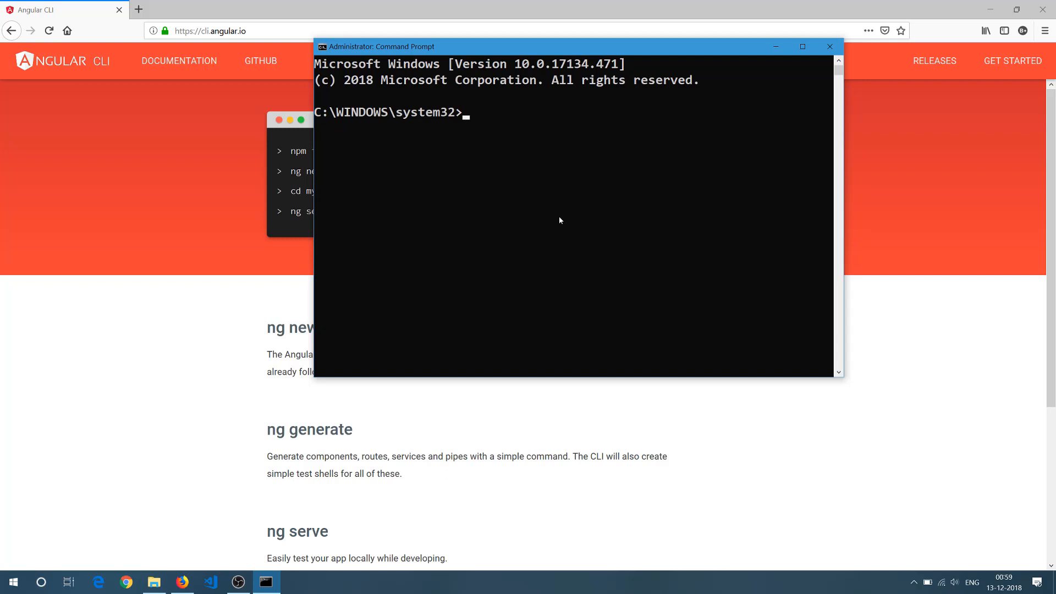
Step: Run ng --version, which reports Angular CLI 6.0.0 with Node 8.11.3
{"action": "type", "text": "ng --"}
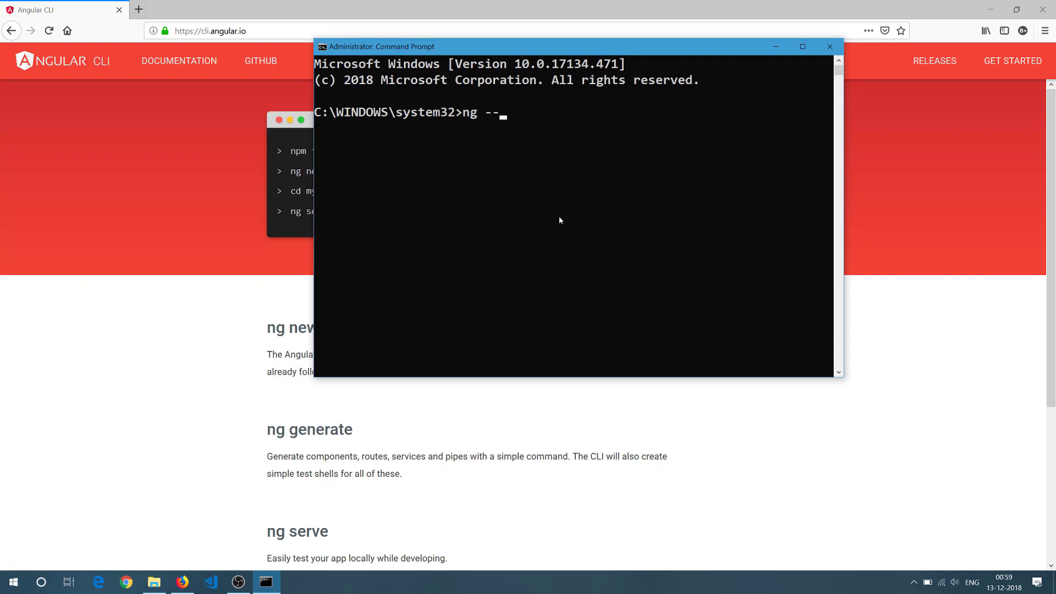
{"action": "type", "text": "version"}
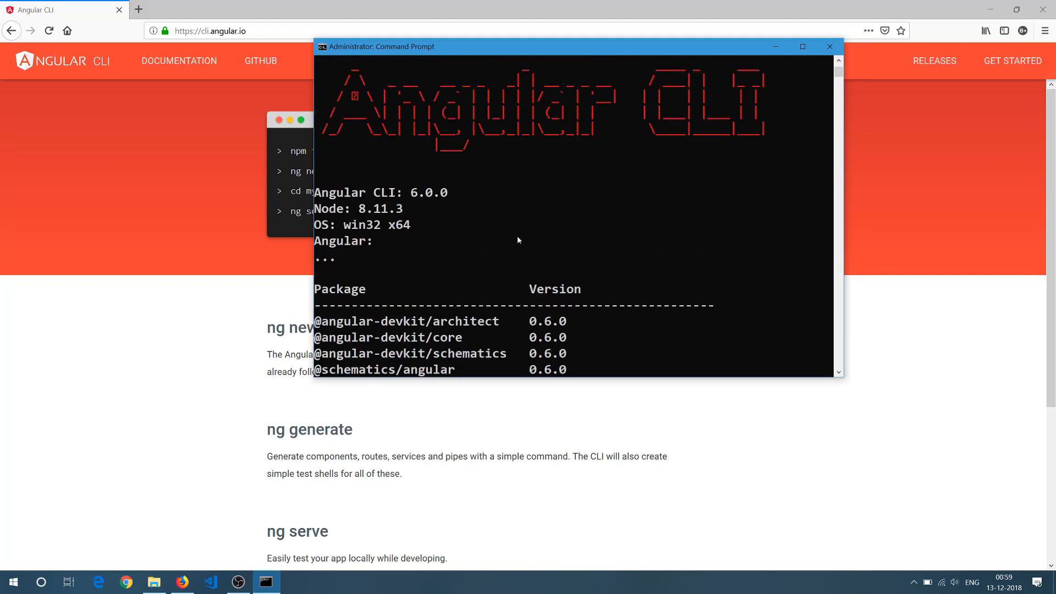
{"action": "mouse_move", "coordinate": [421, 202]}
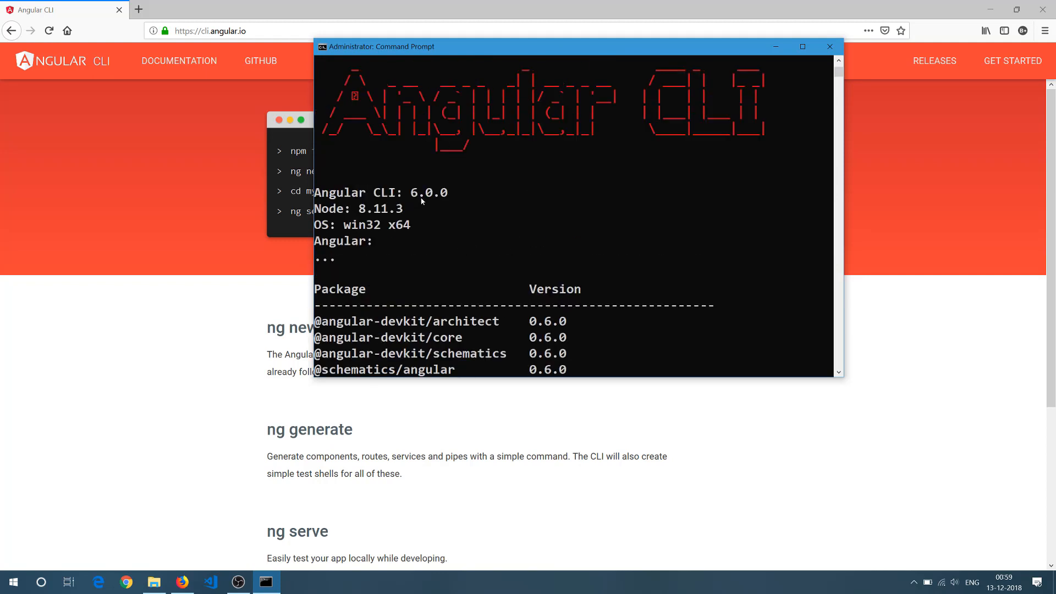
{"action": "mouse_move", "coordinate": [445, 205]}
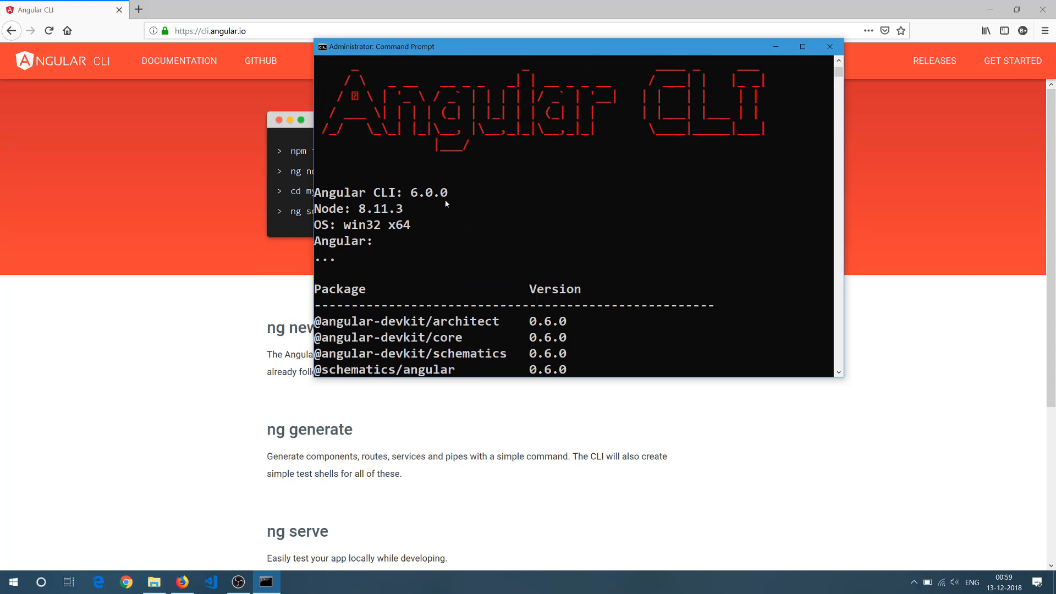
{"action": "scroll", "scroll_direction": "down", "scroll_amount": 3}
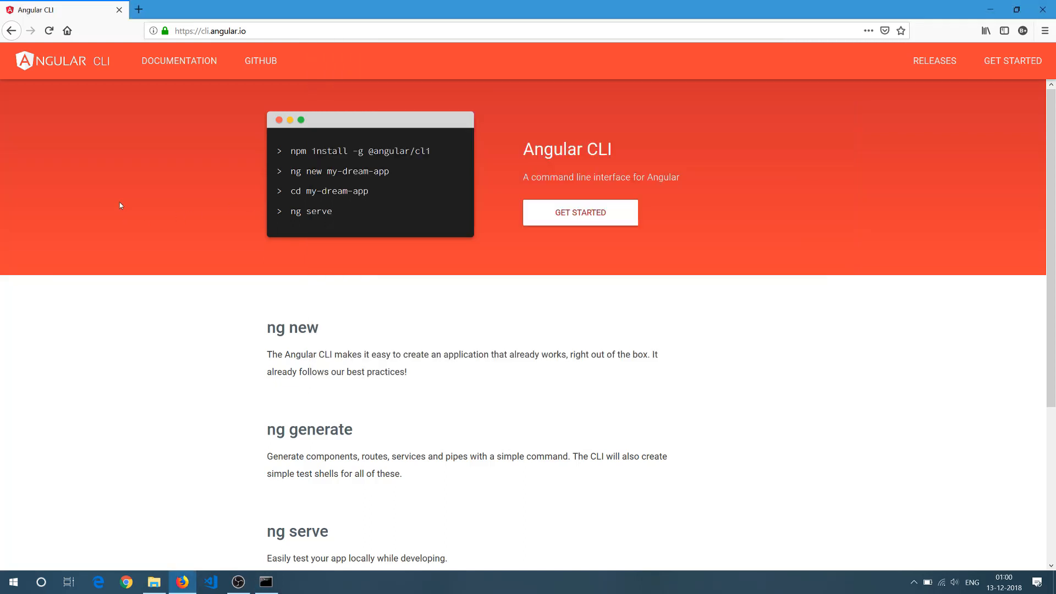
Step: Minimize Command Prompt to reveal the cli.angular.io page in Firefox
{"action": "left_click", "coordinate": [191, 31]}
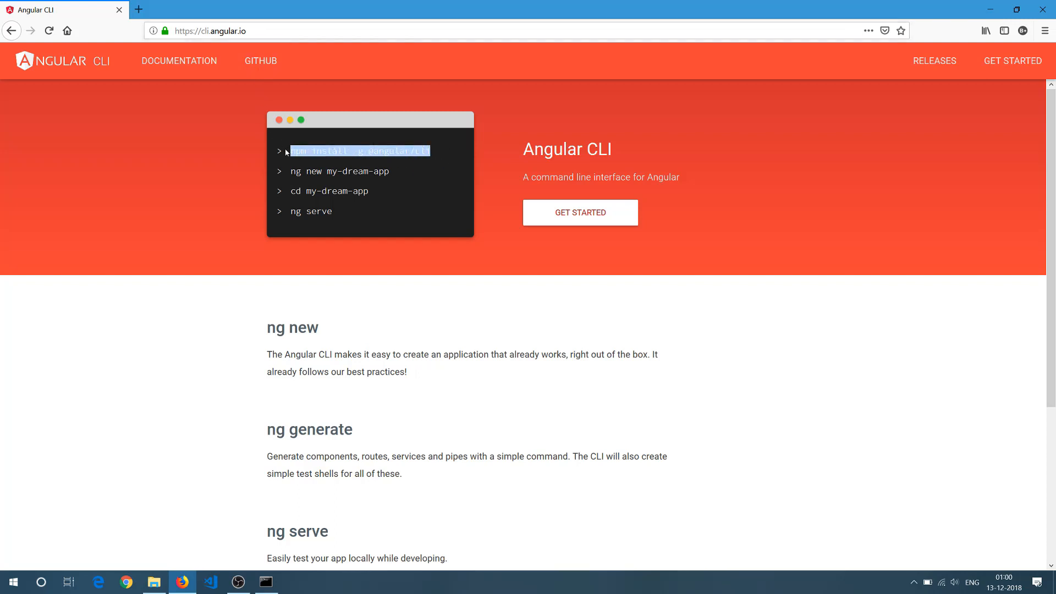
{"action": "mouse_move", "coordinate": [288, 572]}
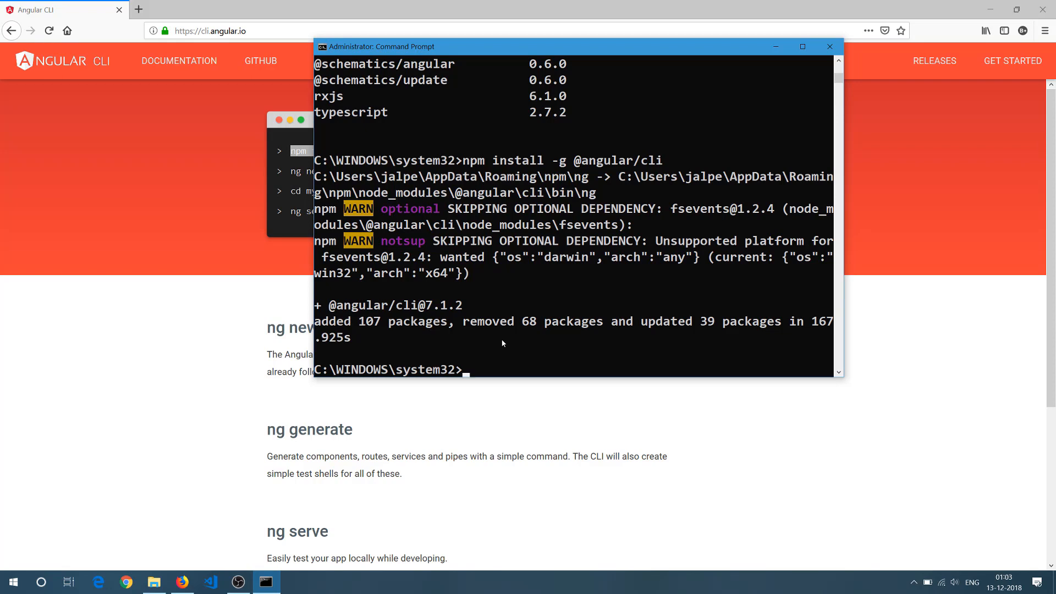
{"action": "type", "text": "ng v"}
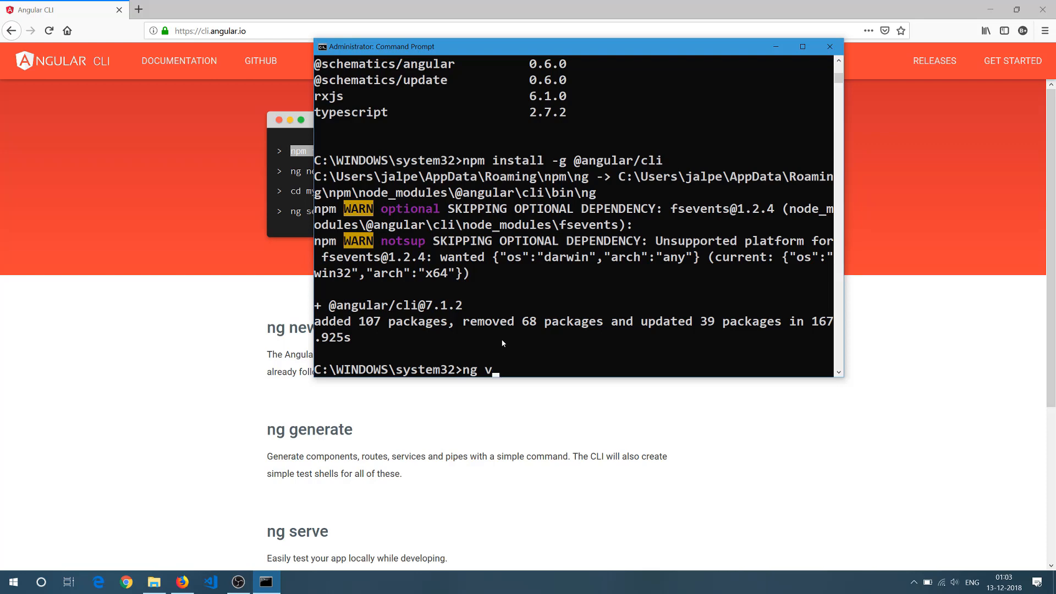
{"action": "type", "text": "--ver"}
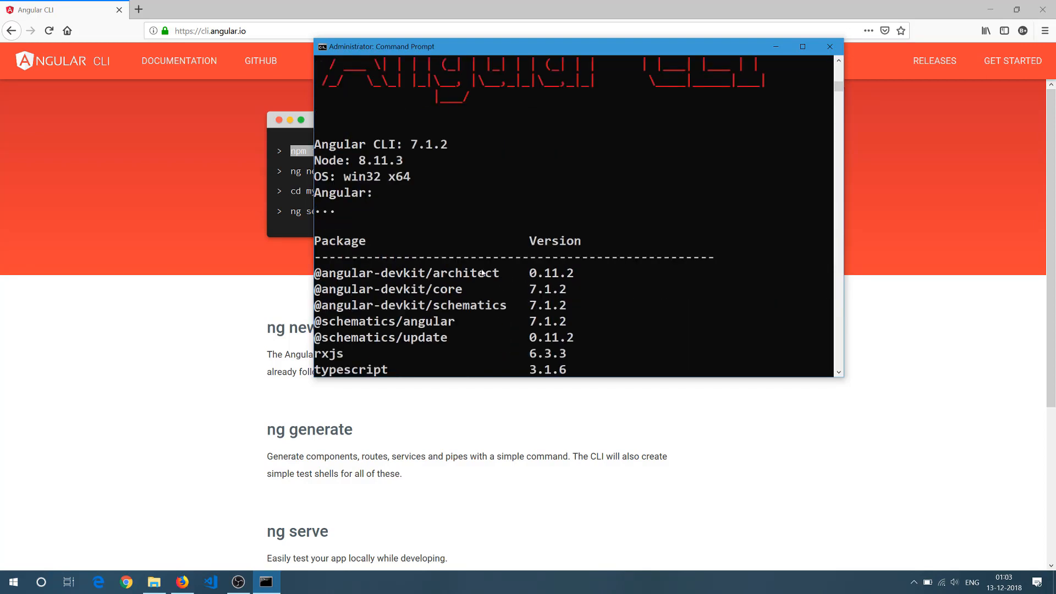
{"action": "mouse_move", "coordinate": [440, 154]}
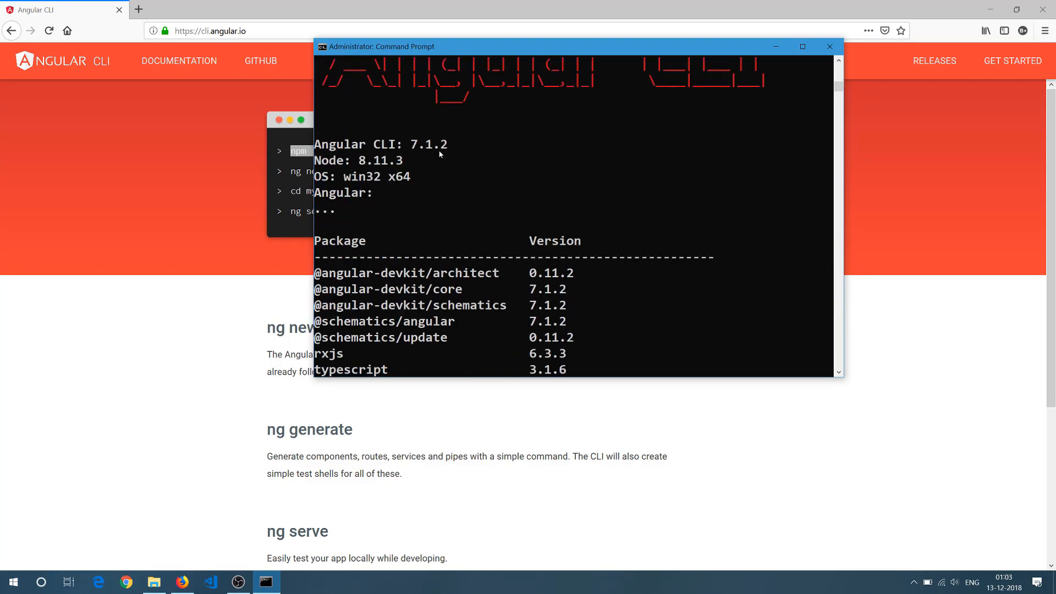
{"action": "mouse_move", "coordinate": [546, 286]}
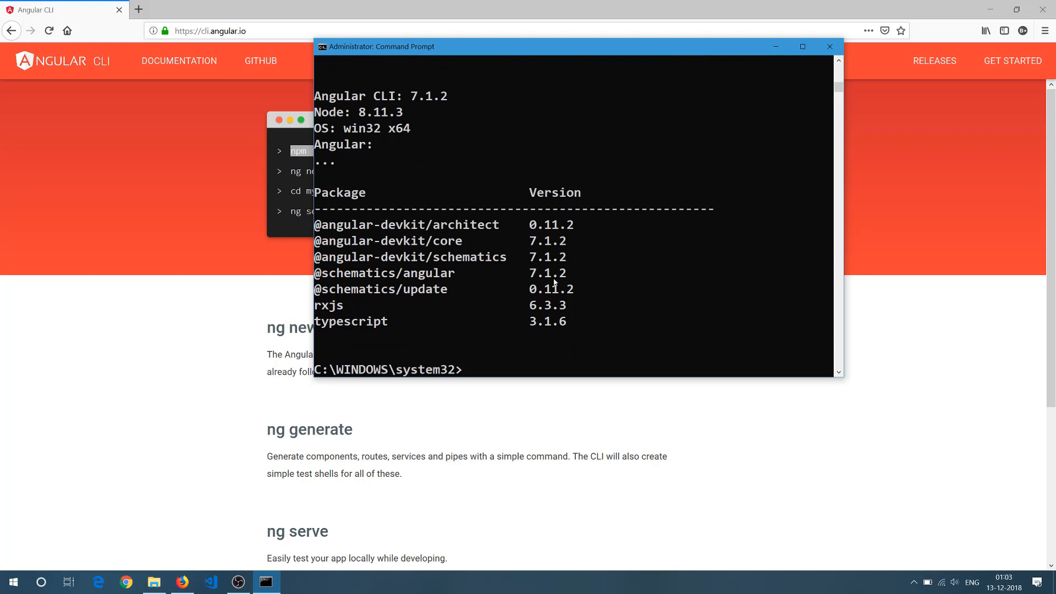
{"action": "mouse_move", "coordinate": [500, 282]}
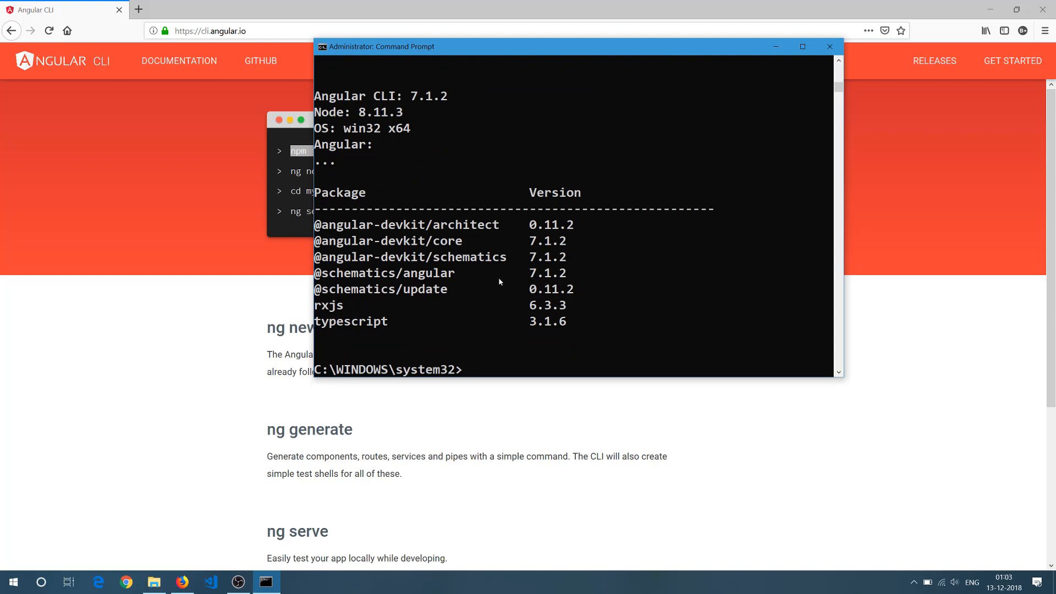
{"action": "mouse_move", "coordinate": [464, 257]}
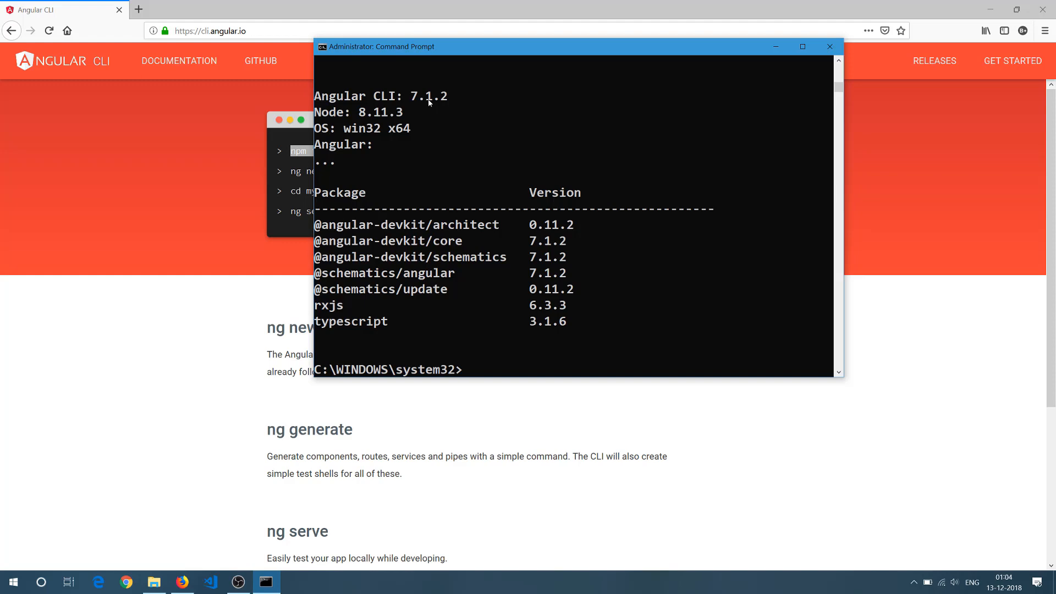
{"action": "left_click", "coordinate": [468, 370]}
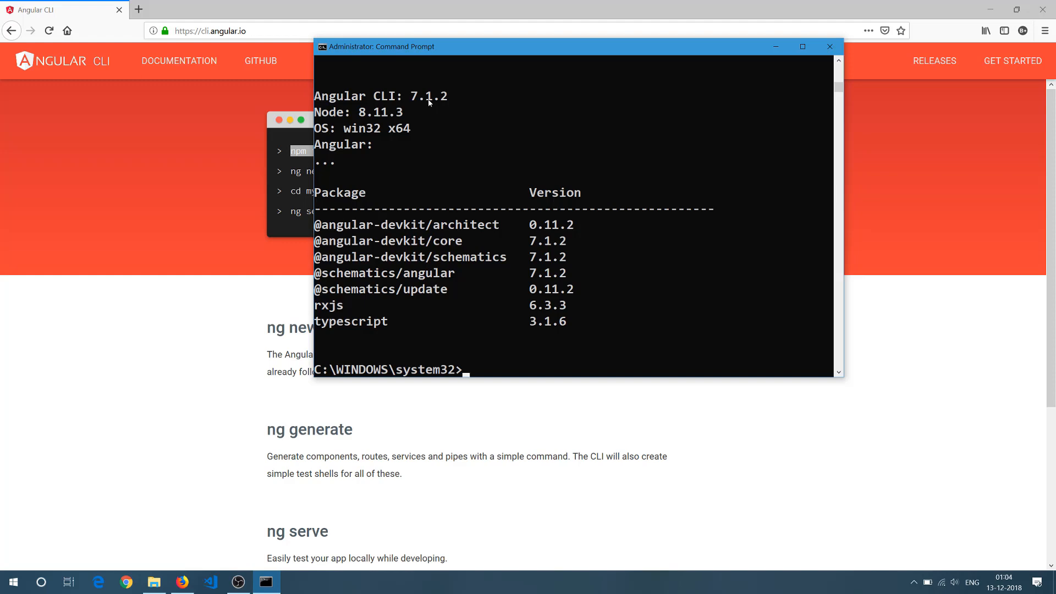